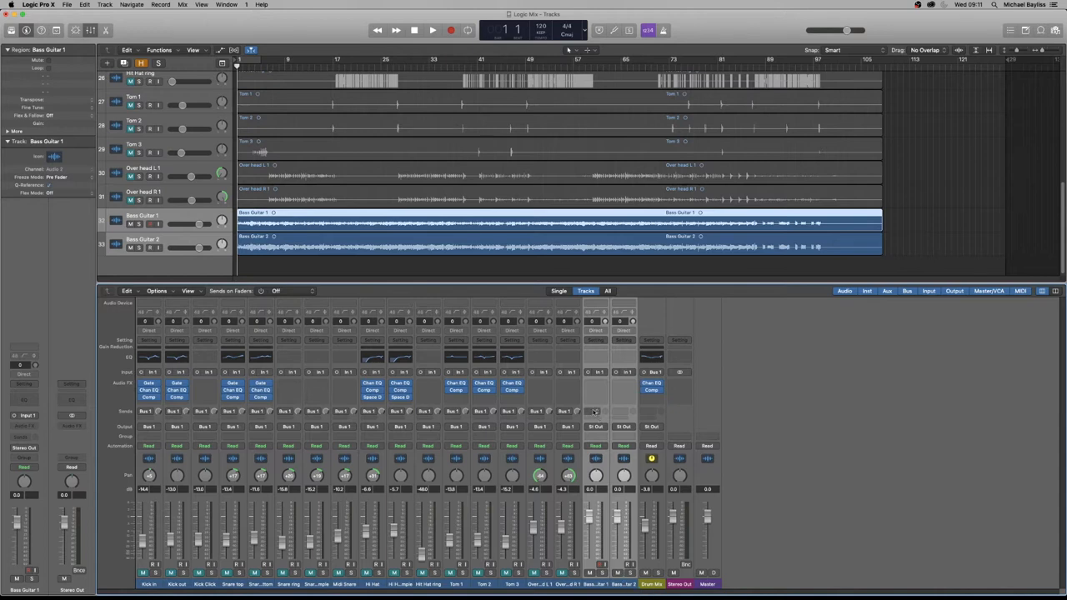
Step: Route both bass guitar channels' output to an unused bus
left_click(594, 427)
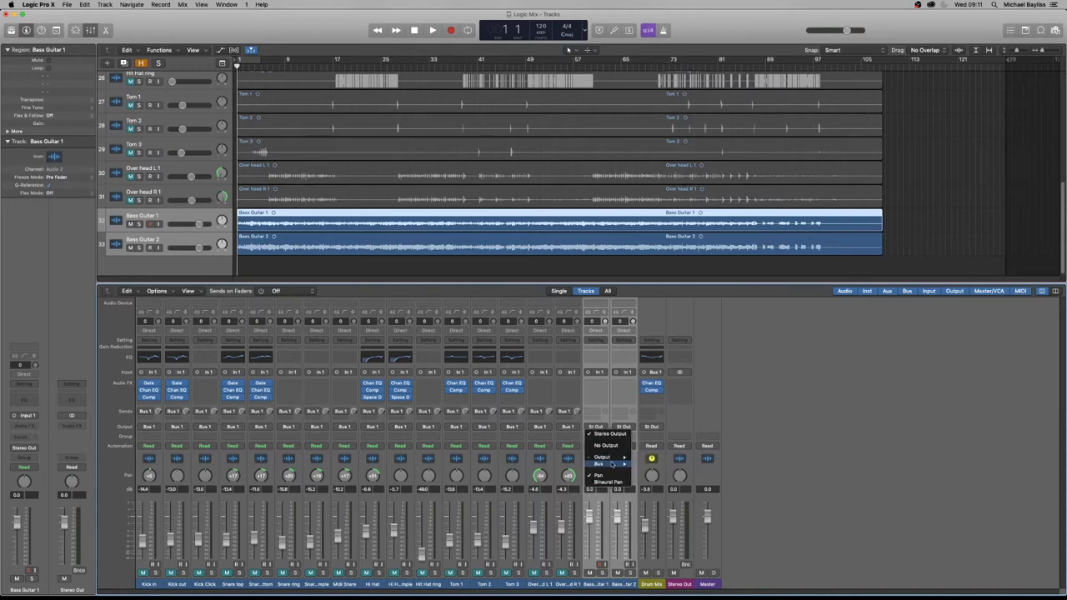
left_click(602, 463)
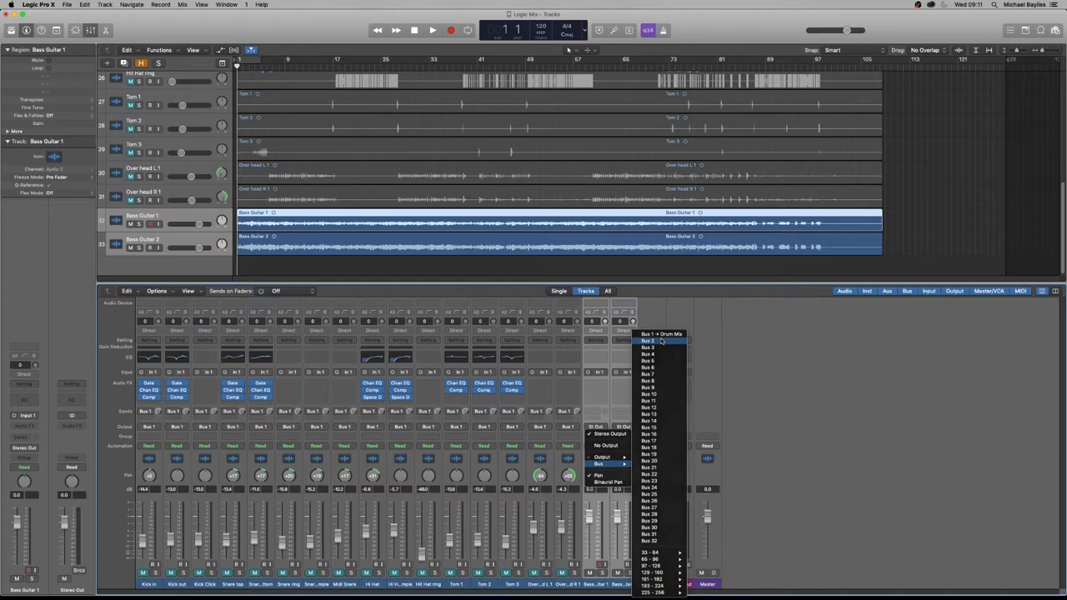
left_click(650, 340)
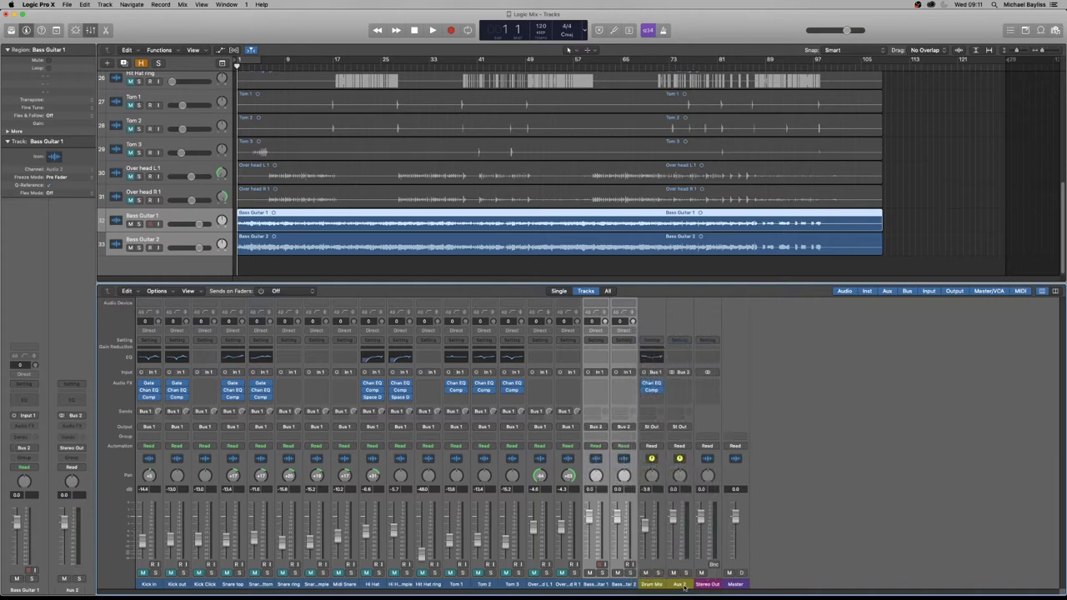
Step: Rename the new aux channel 'Bass Mix' and start playback
left_click(680, 583)
type("Bass Mix")
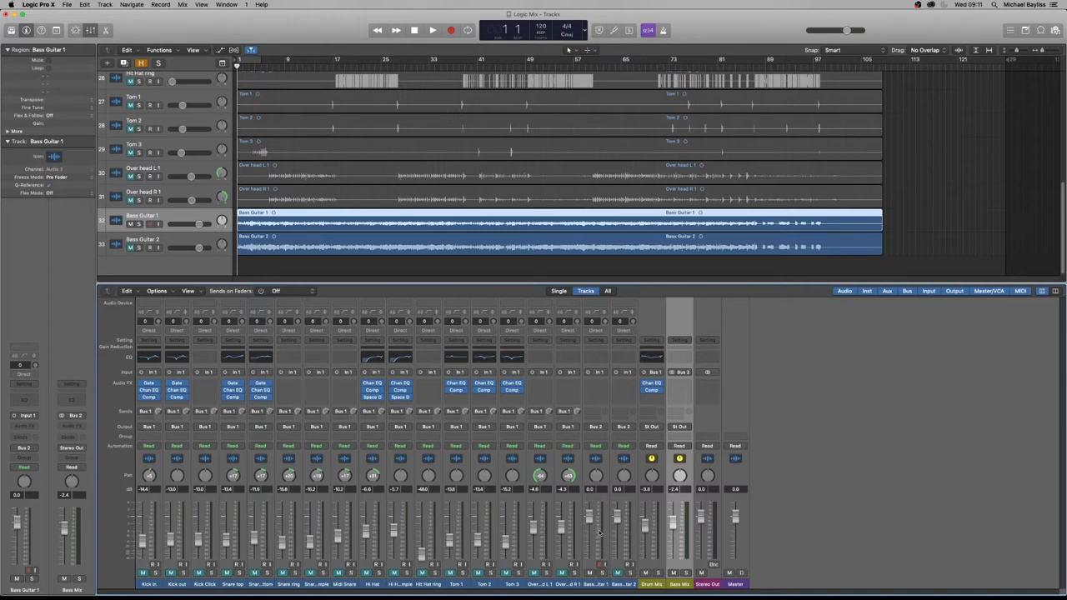
left_click(432, 30)
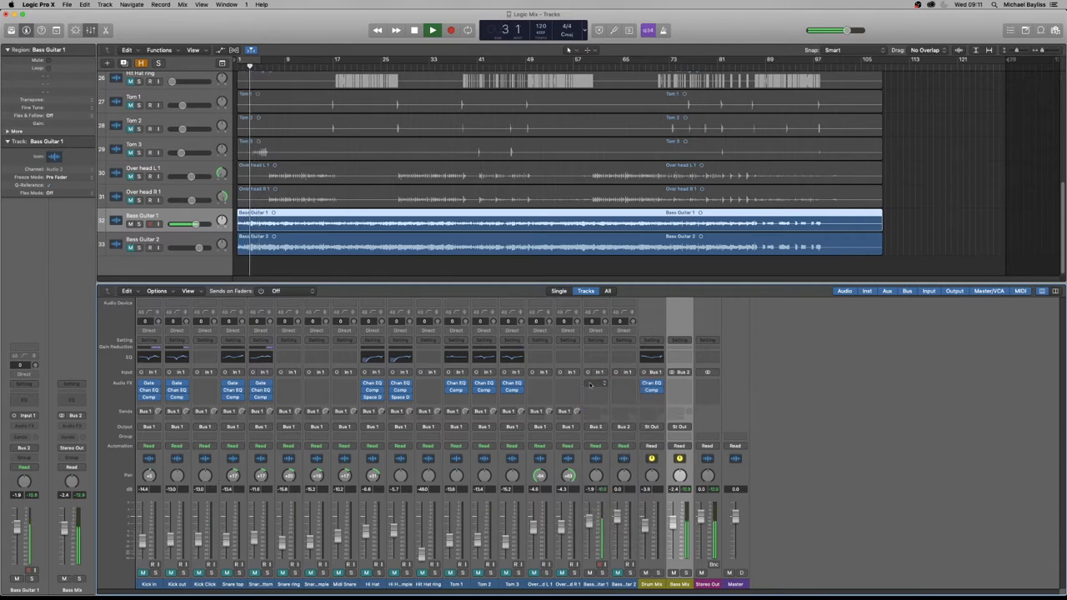
Step: Insert a mono Channel EQ with the Bass Boost EQ preset on Bass Guitar 1
left_click(600, 373)
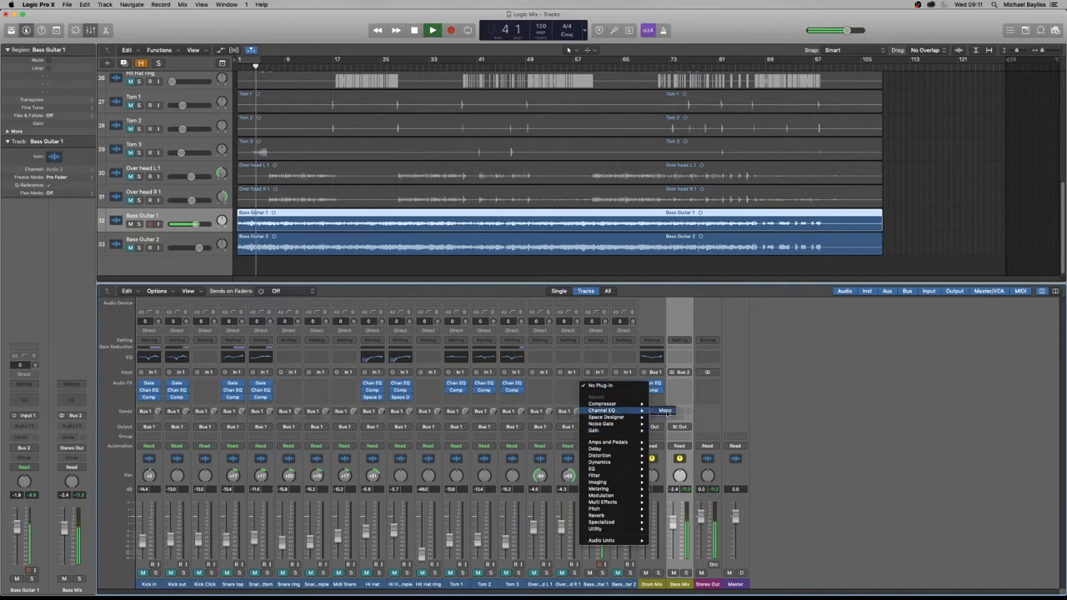
left_click(602, 410)
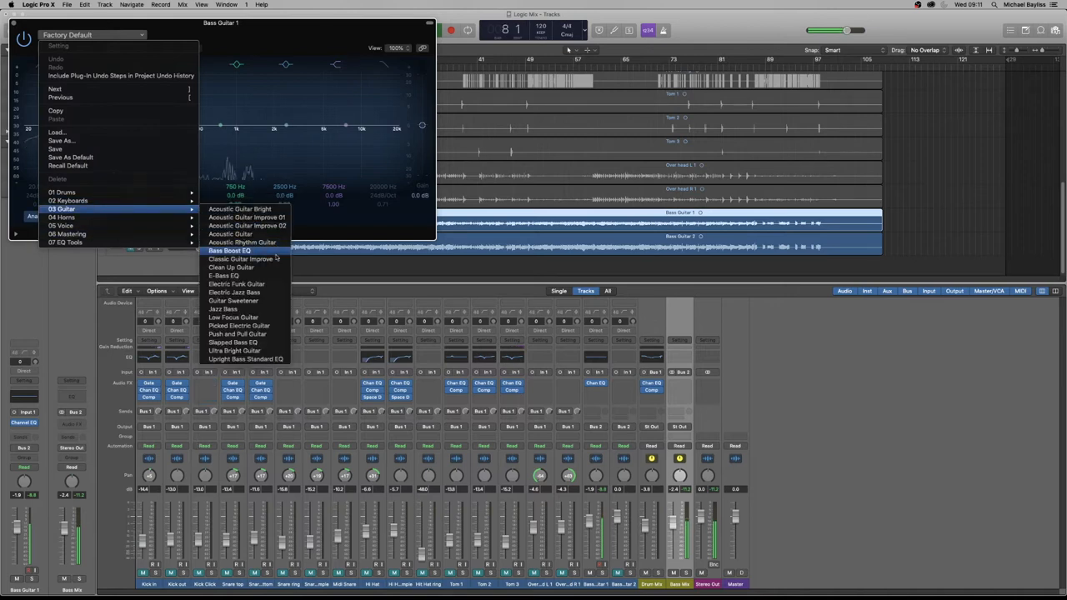
mouse_move(247, 217)
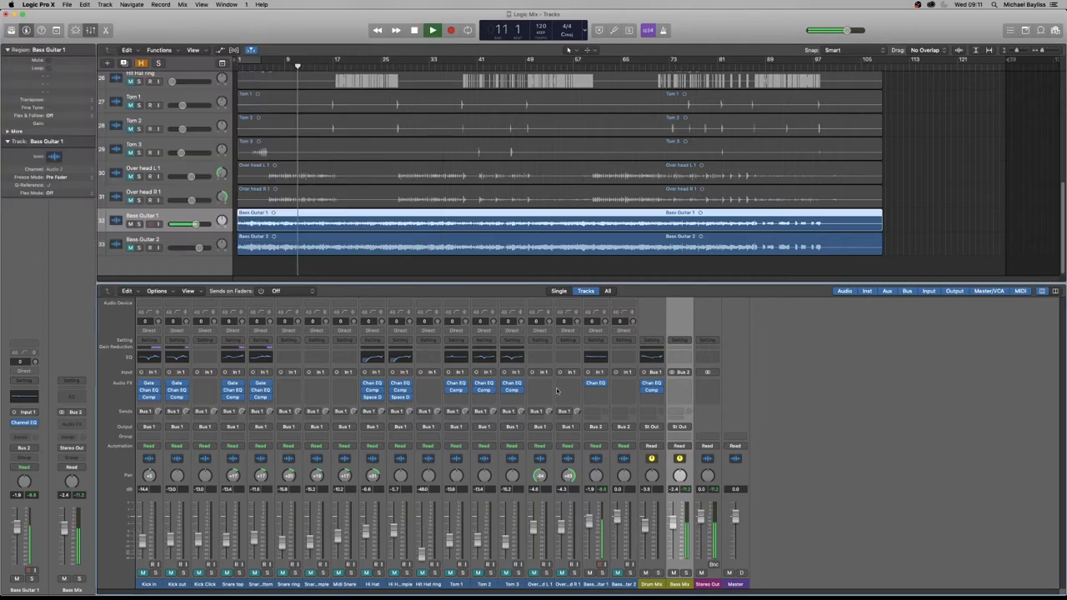
Step: Insert a Compressor after the EQ and load the 05 Guitars > Direct Bass preset
left_click(595, 383)
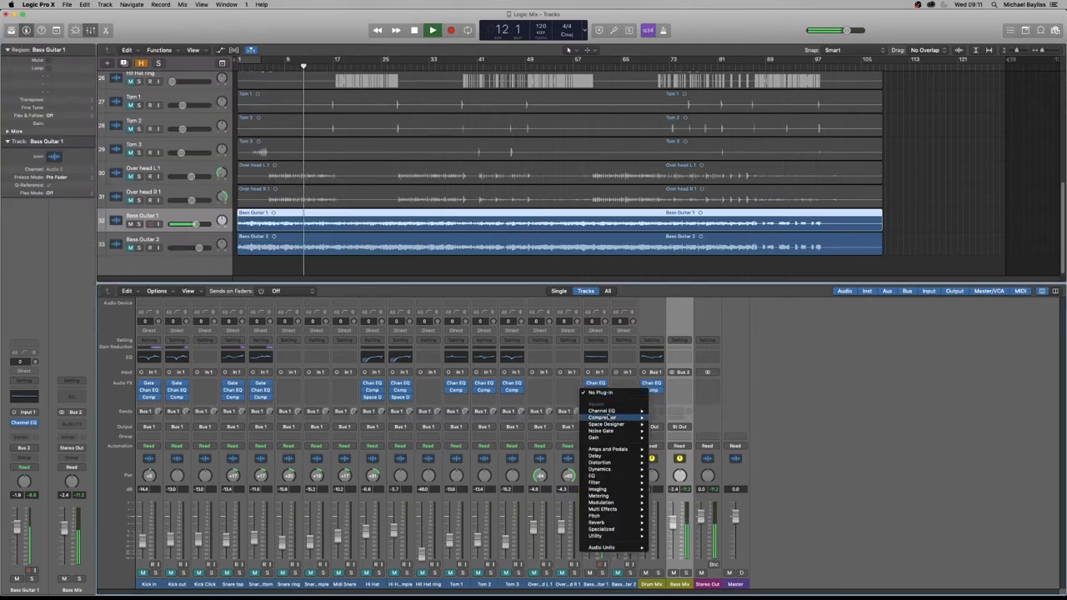
left_click(601, 416)
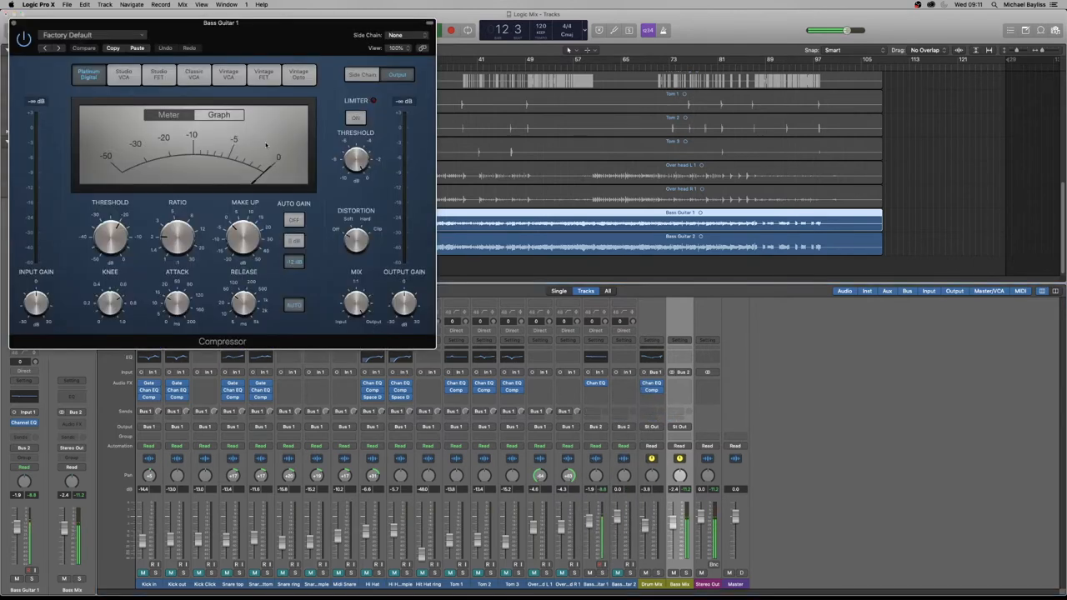
left_click(92, 35)
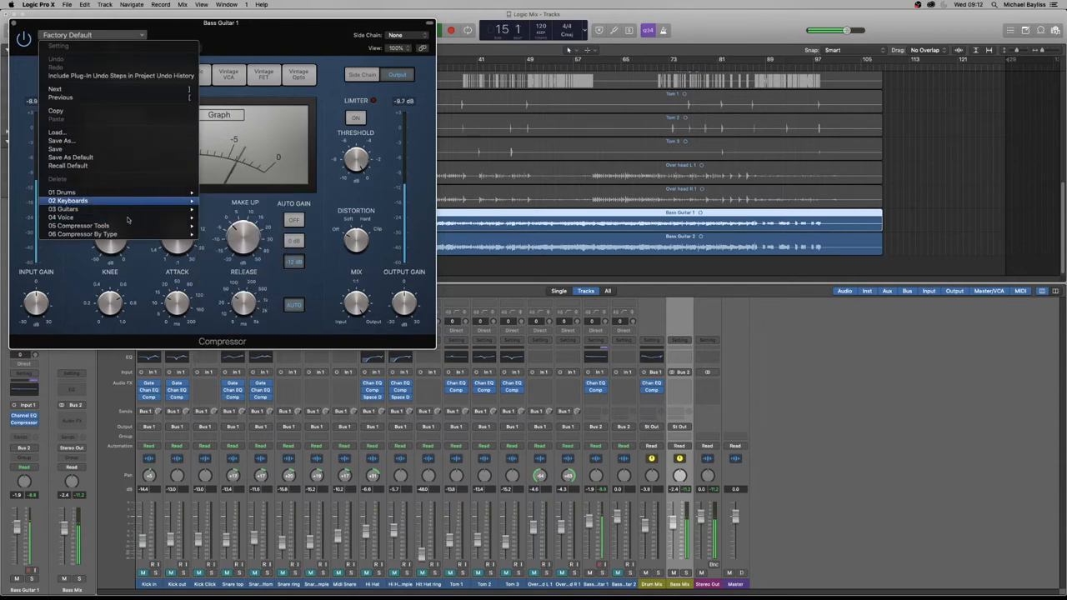
left_click(69, 208)
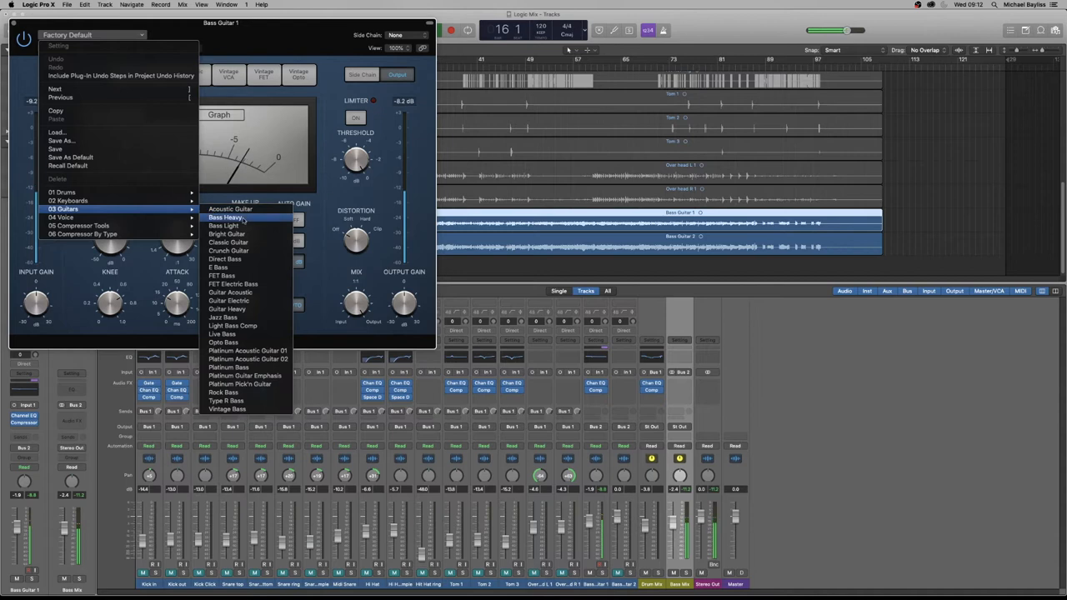
mouse_move(241, 259)
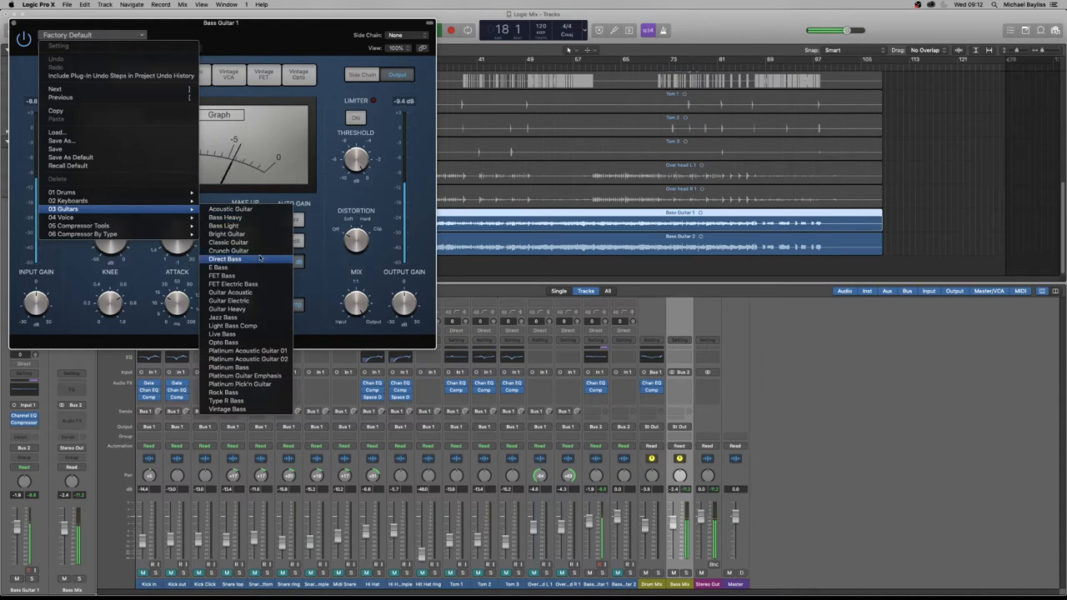
left_click(225, 258)
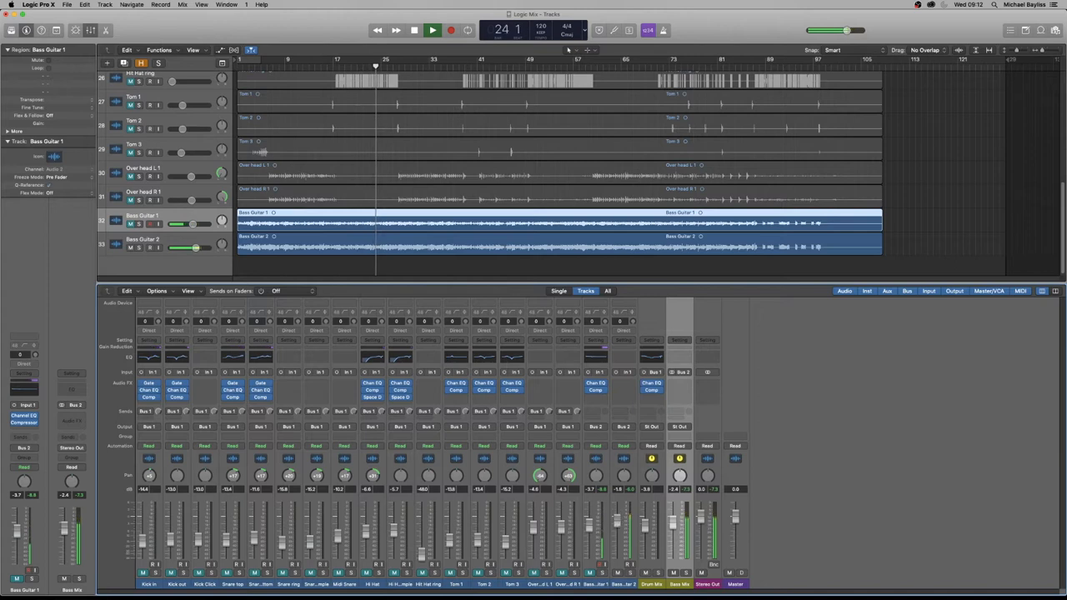
Step: Insert a Channel EQ on Bass Guitar 2 and load the Bass Boost EQ preset
left_click(627, 381)
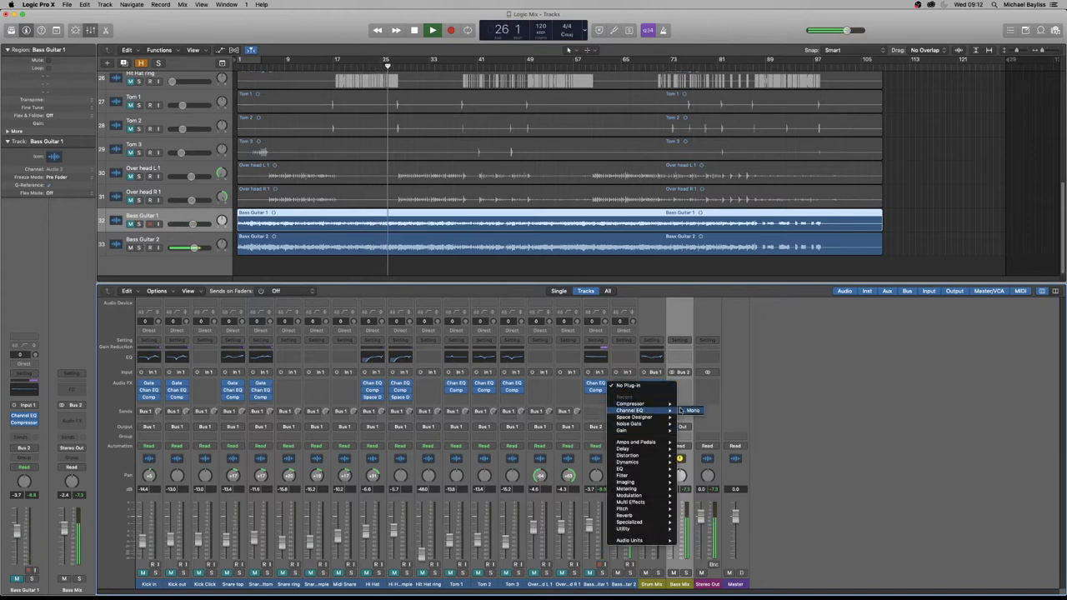
left_click(631, 410)
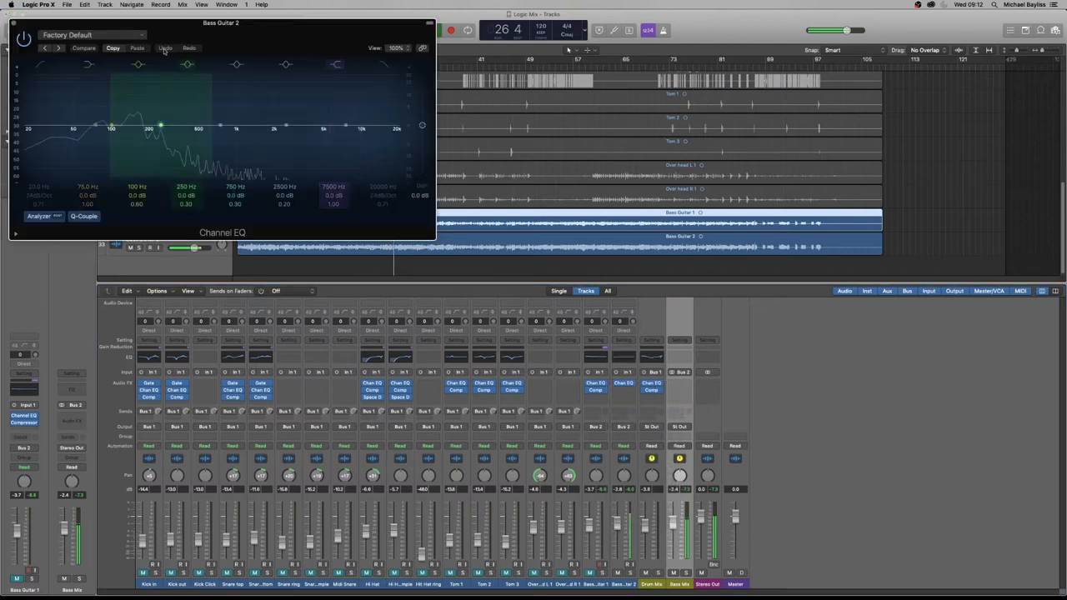
left_click(92, 33)
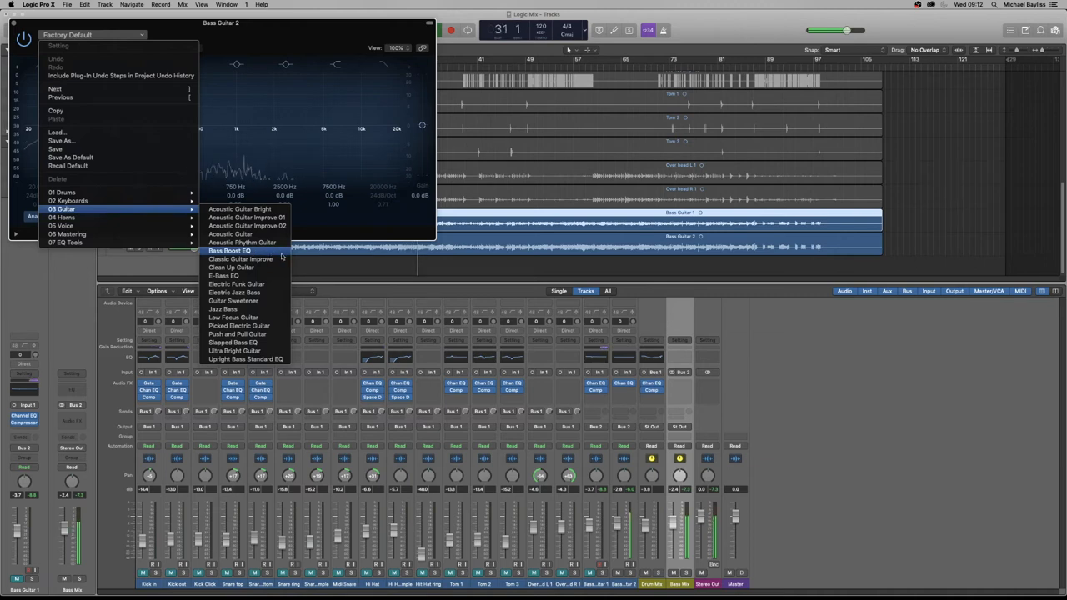
mouse_move(269, 325)
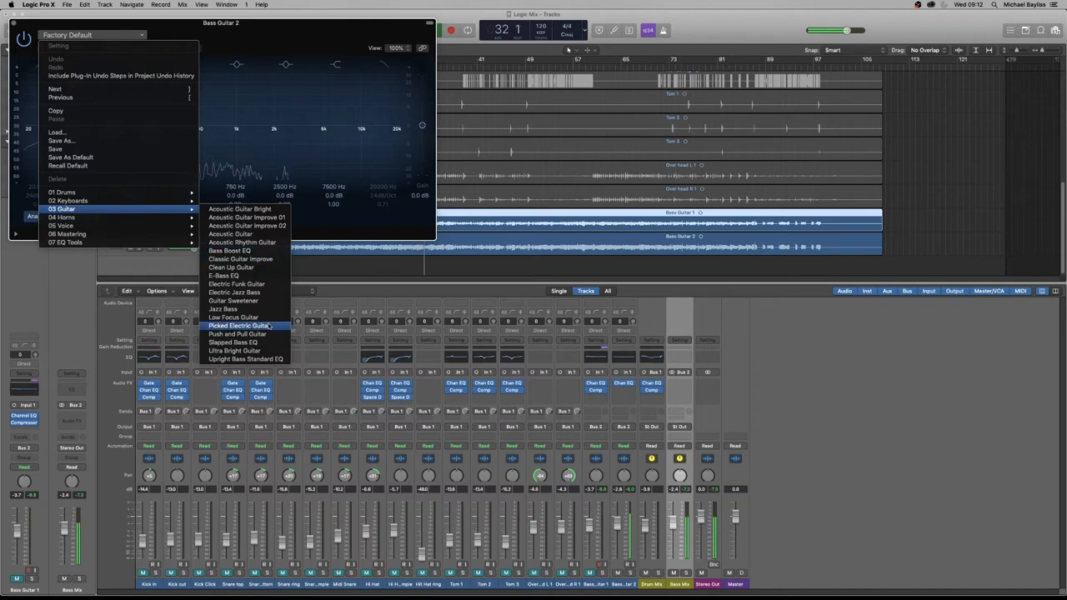
mouse_move(232, 250)
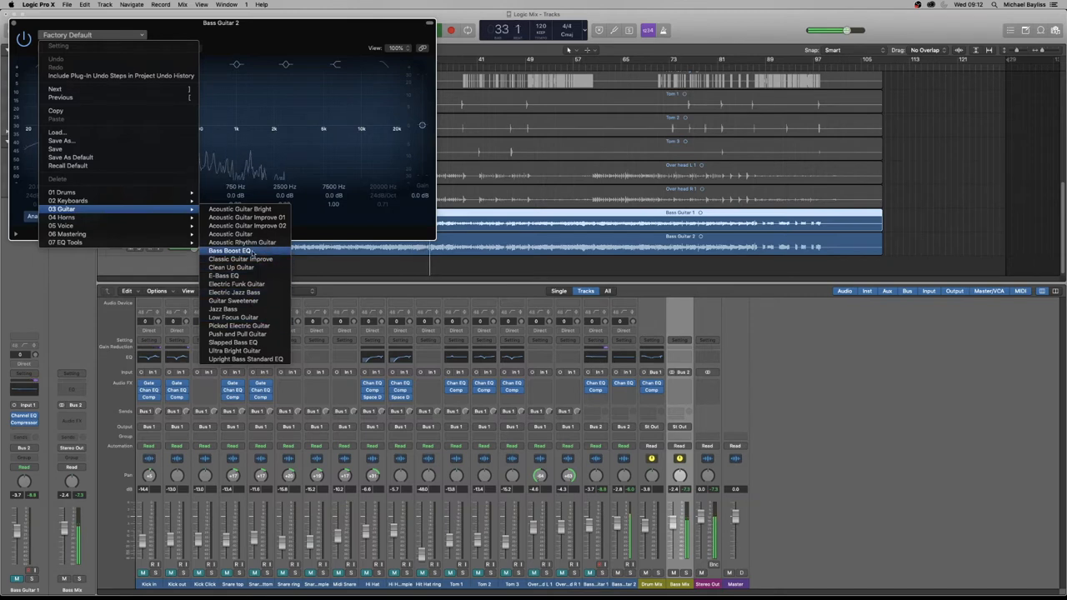
left_click(230, 250)
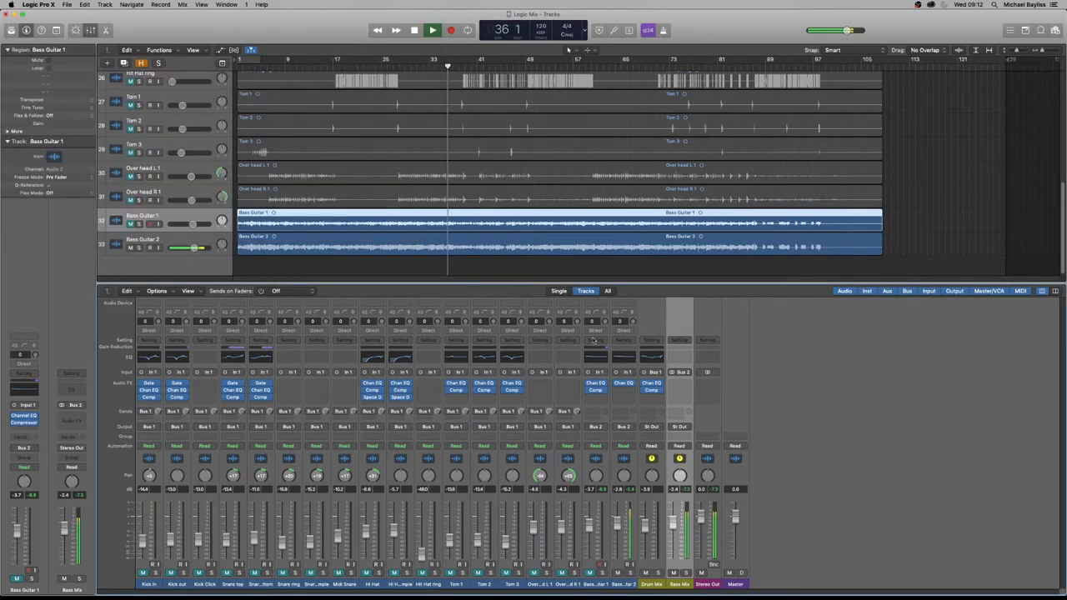
Step: Insert a Compressor on Bass Guitar 2 and load the 05 Guitars > Bass Light preset
left_click(595, 390)
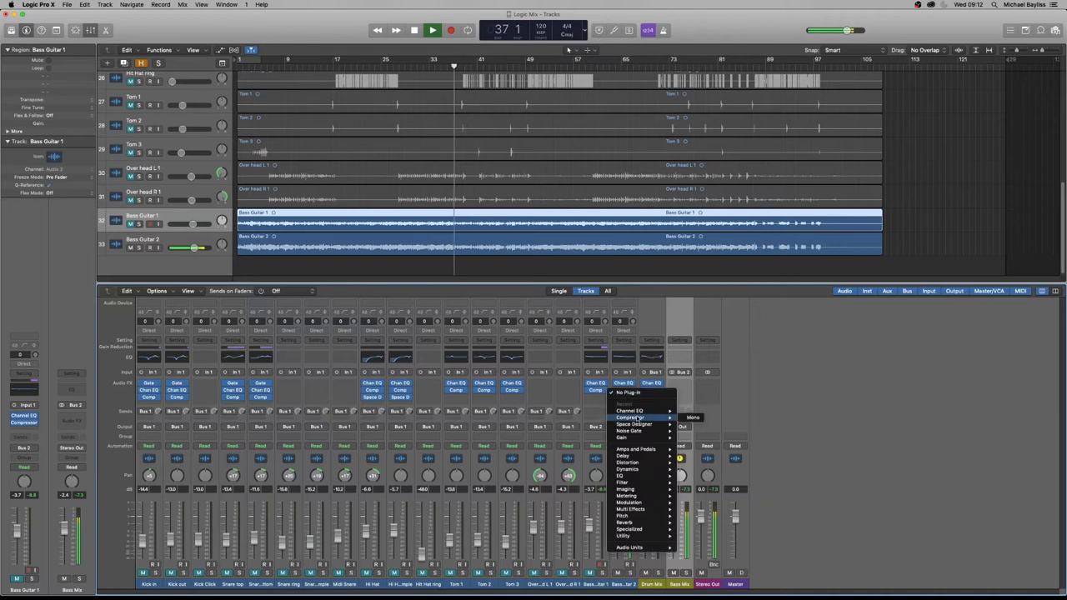
left_click(628, 416)
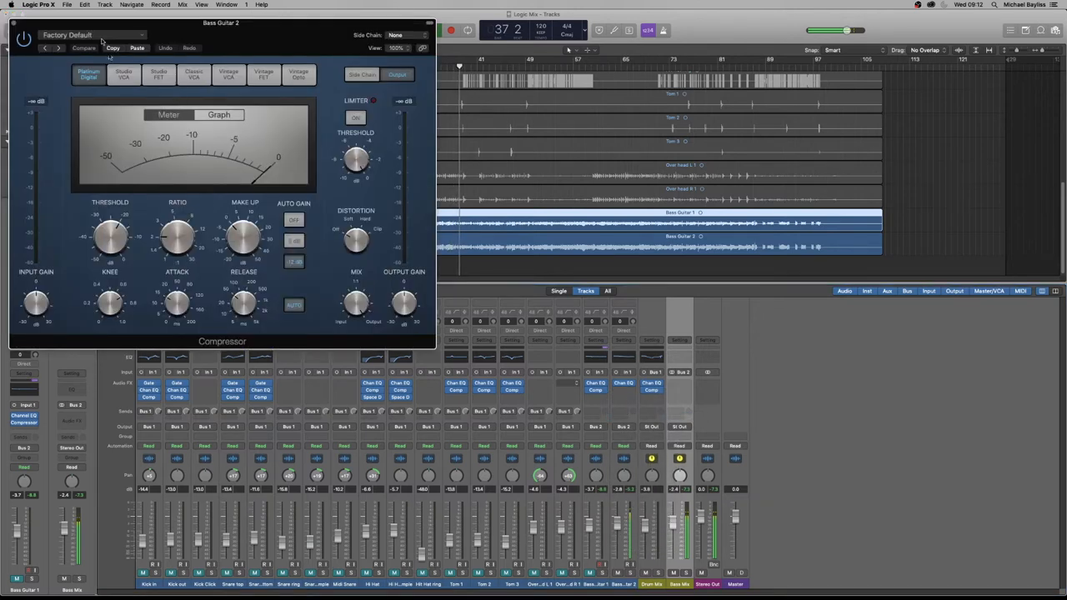
left_click(91, 35)
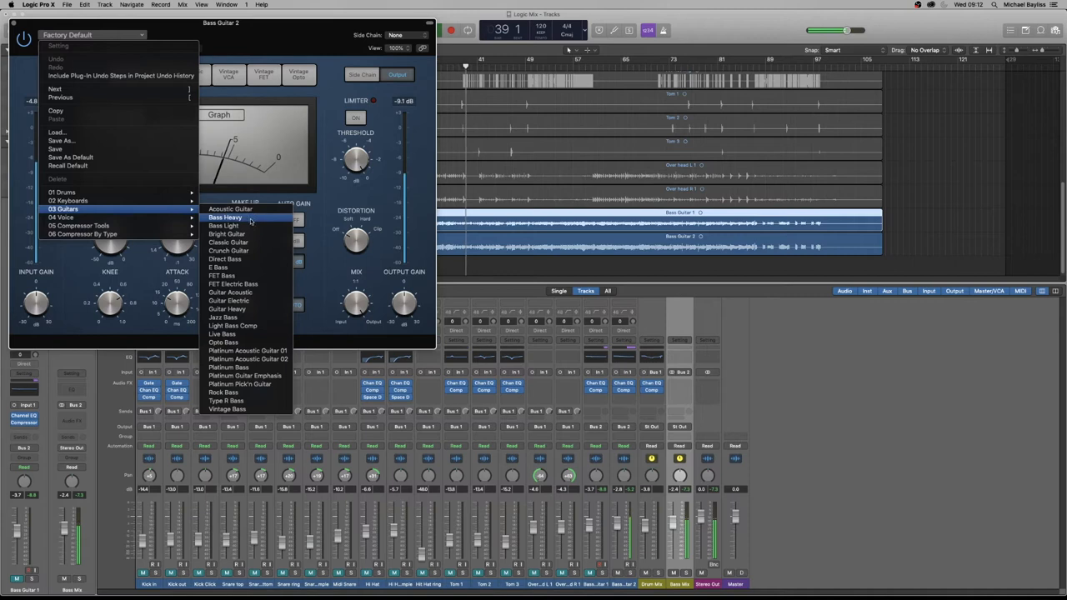
mouse_move(223, 226)
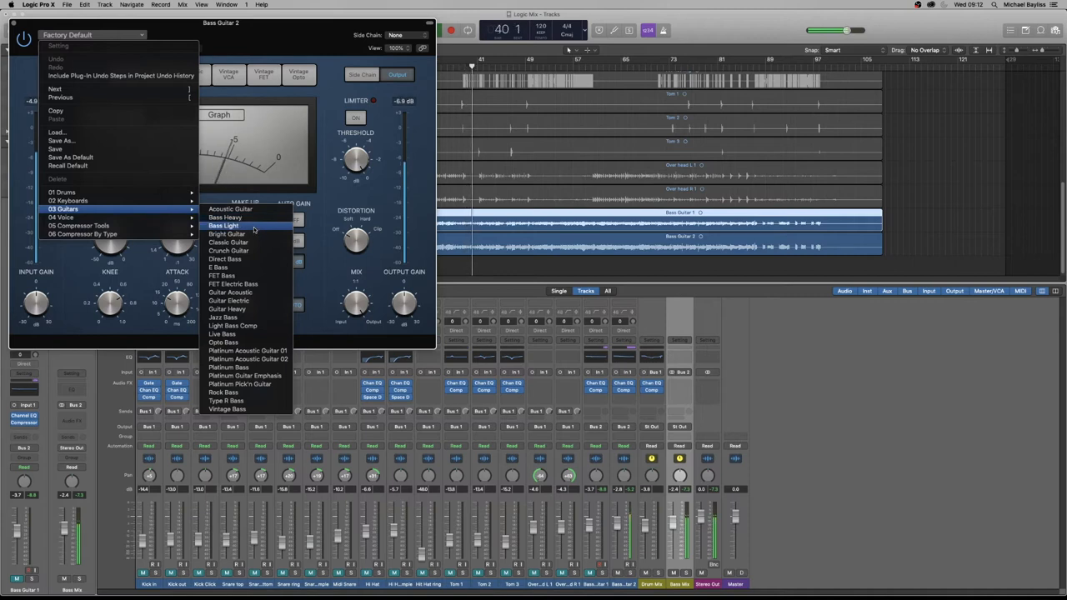
left_click(224, 226)
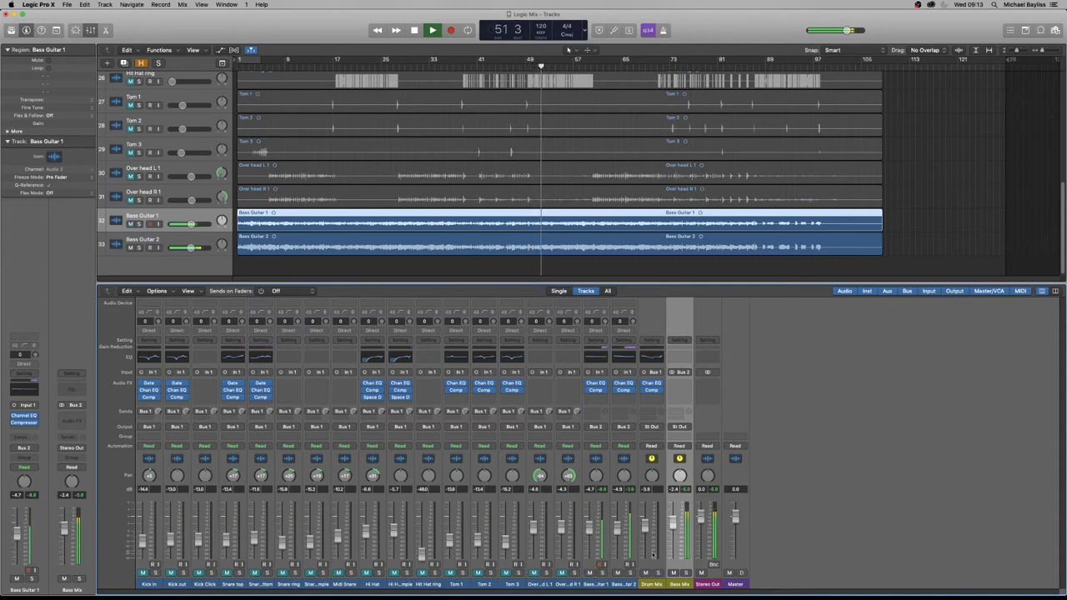
Step: Insert a Channel EQ set to Add Brightness on the Bass Mix aux
left_click(680, 374)
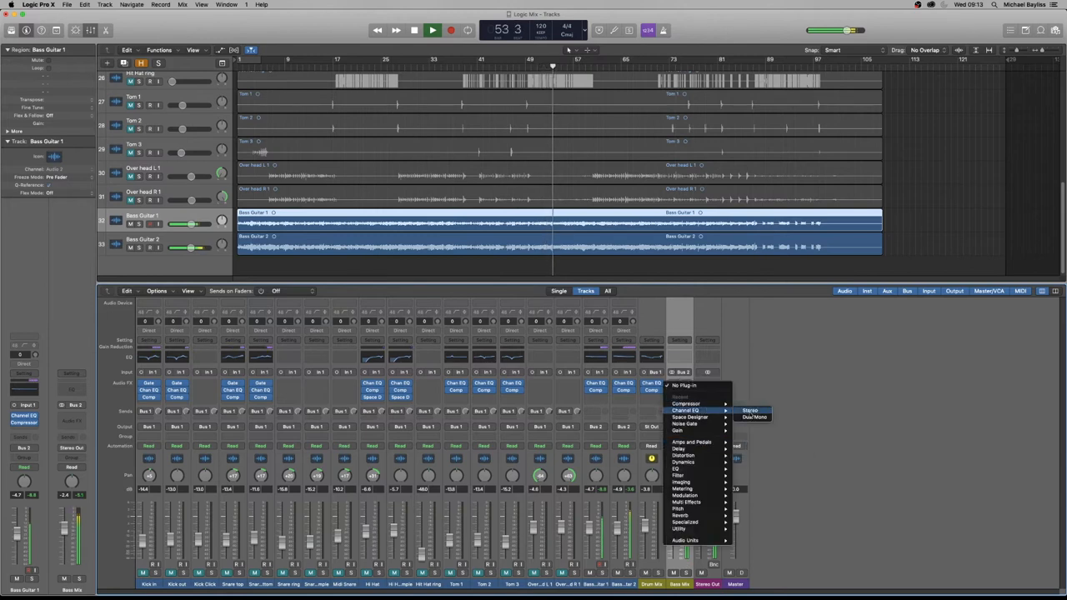
left_click(750, 410)
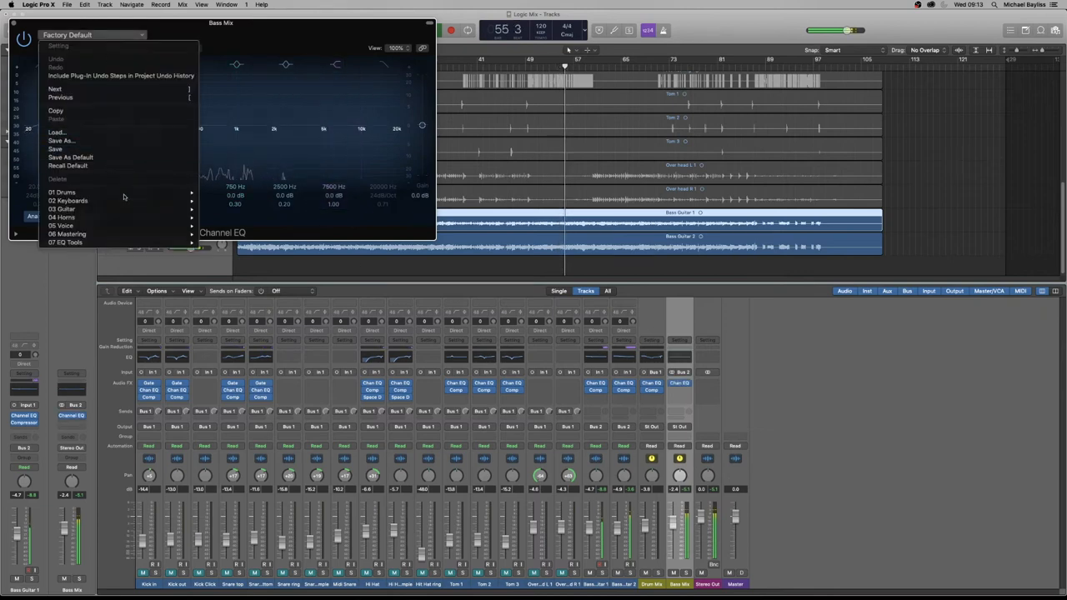
mouse_move(63, 208)
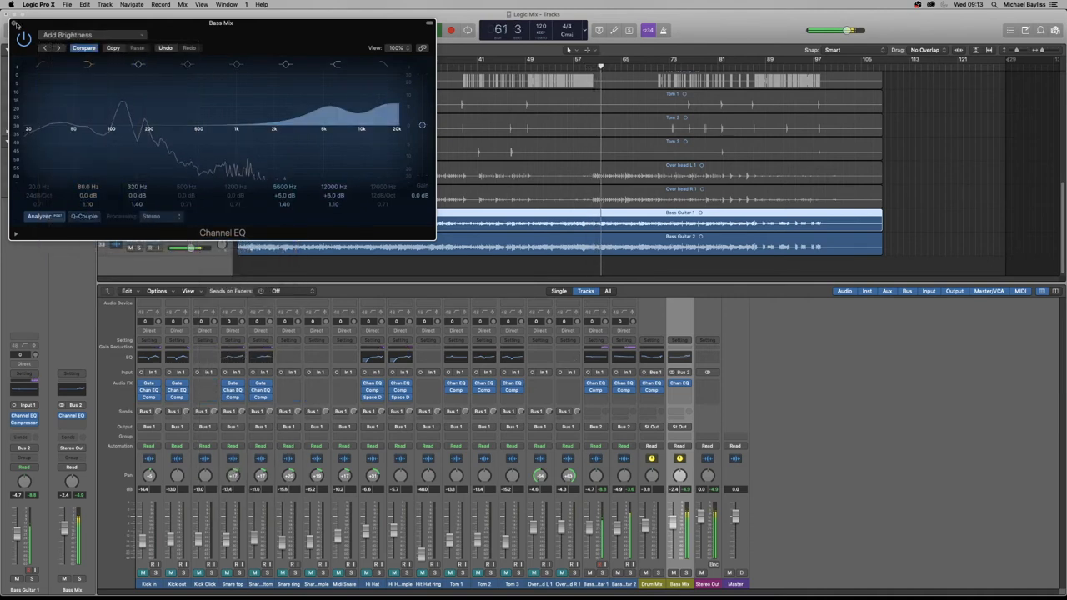
Step: Insert a Compressor on Bass Mix and load 06 Compressor Tools > Type R Pumping
left_click(680, 381)
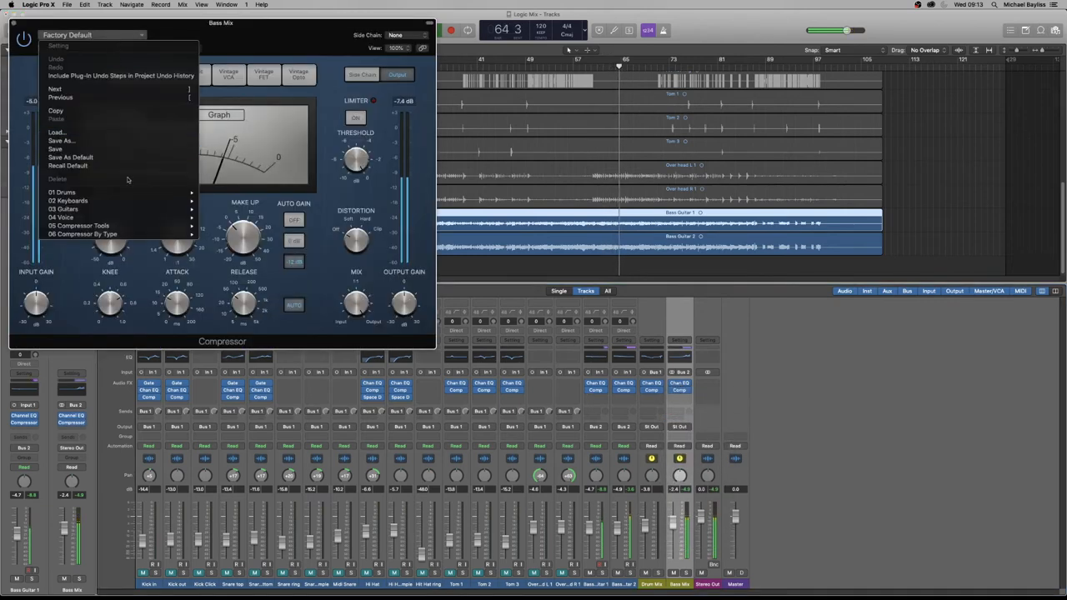
left_click(79, 225)
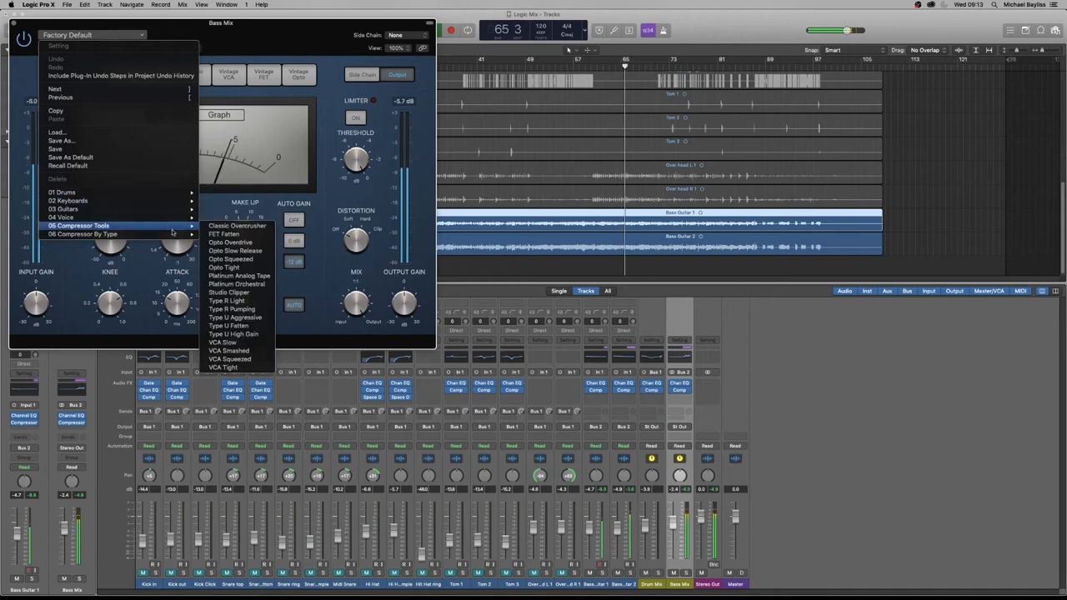
mouse_move(237, 226)
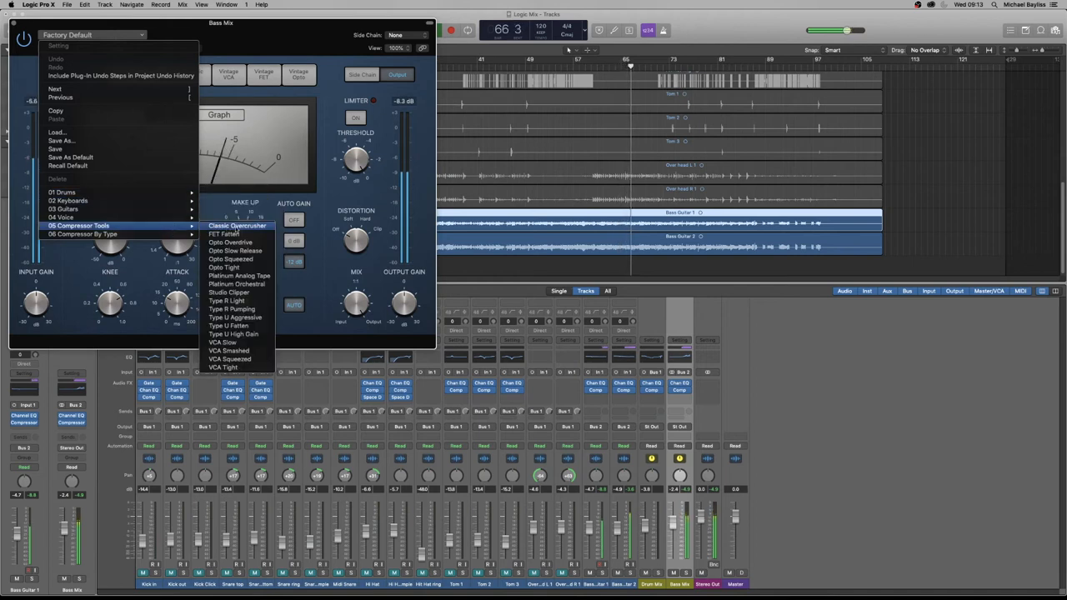
mouse_move(236, 284)
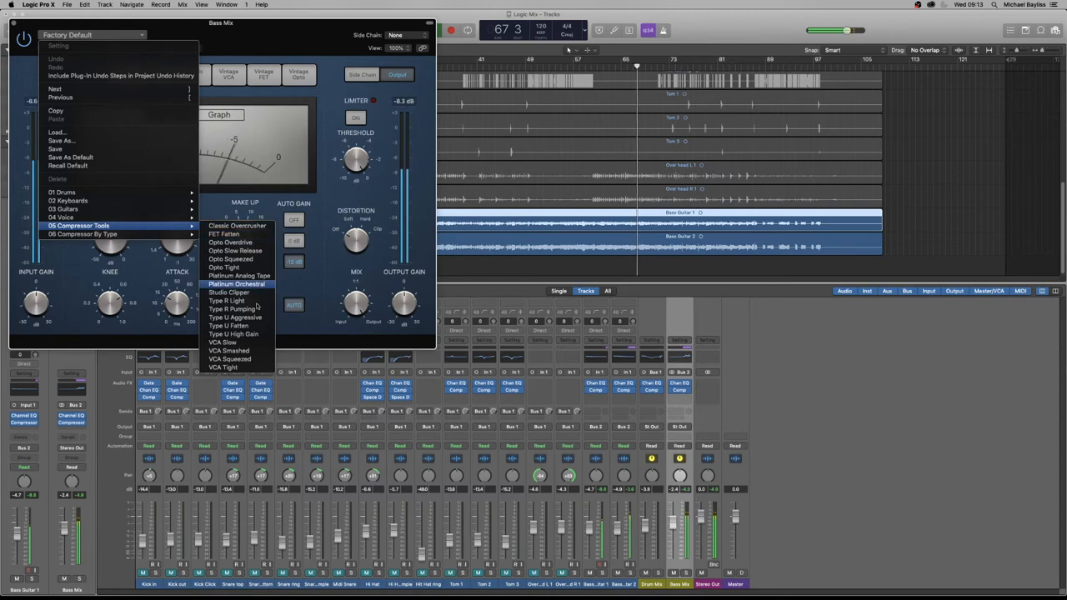
mouse_move(258, 333)
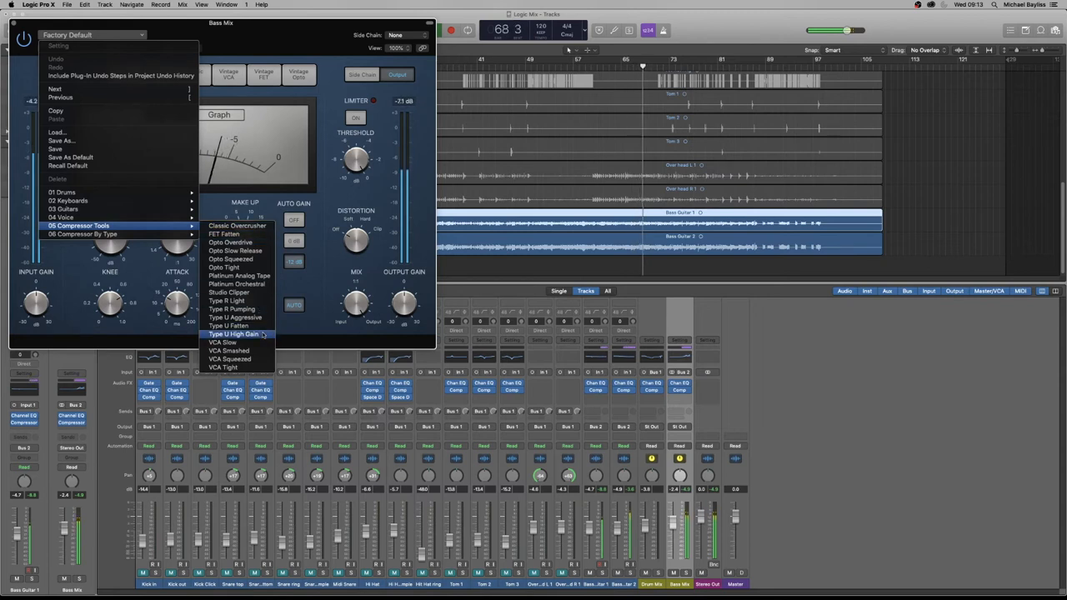
mouse_move(237, 317)
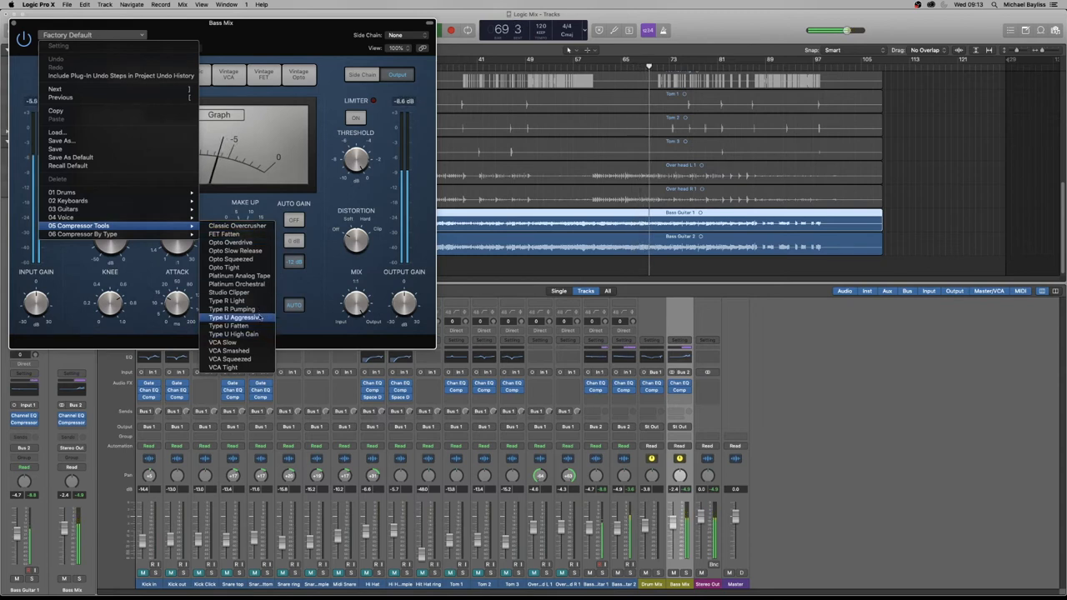
left_click(232, 308)
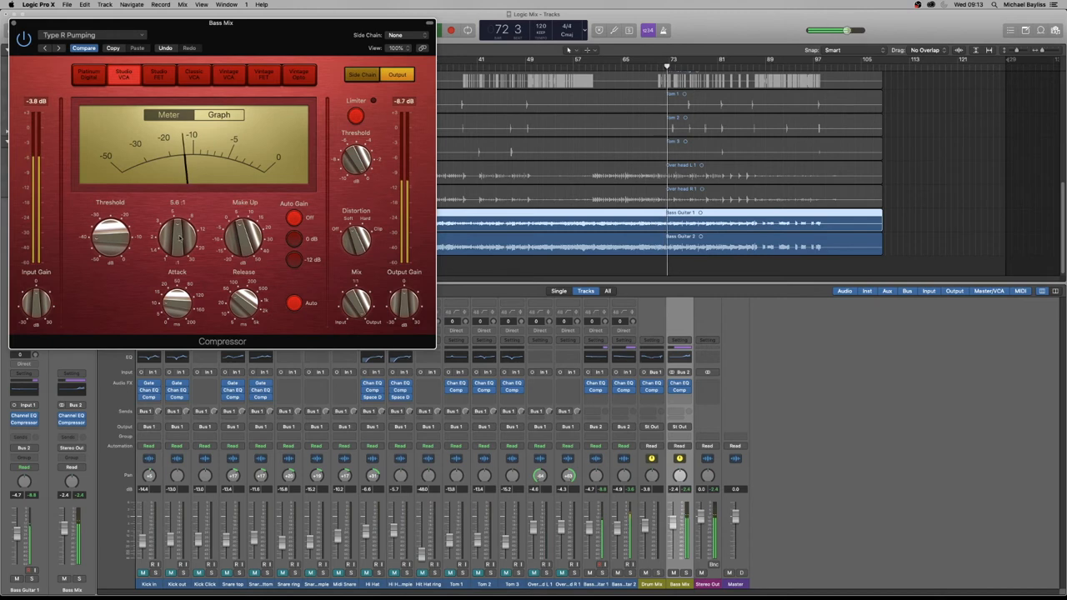
left_click_drag(110, 237, 110, 217)
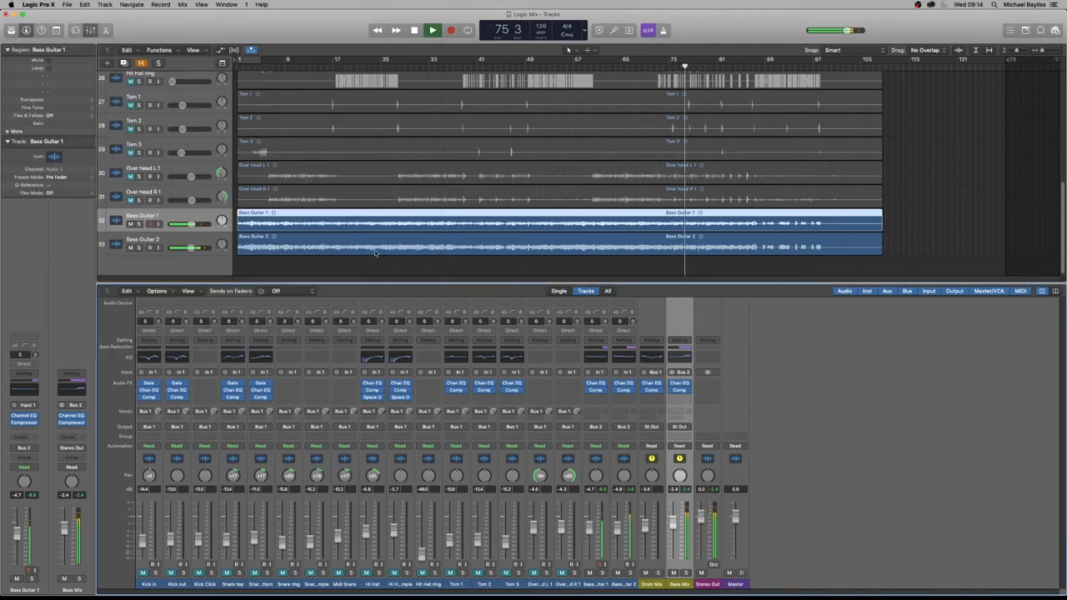
Step: Stop playback, unmute the drum tracks starting with Kick In, and play them with the bass
left_click(432, 30)
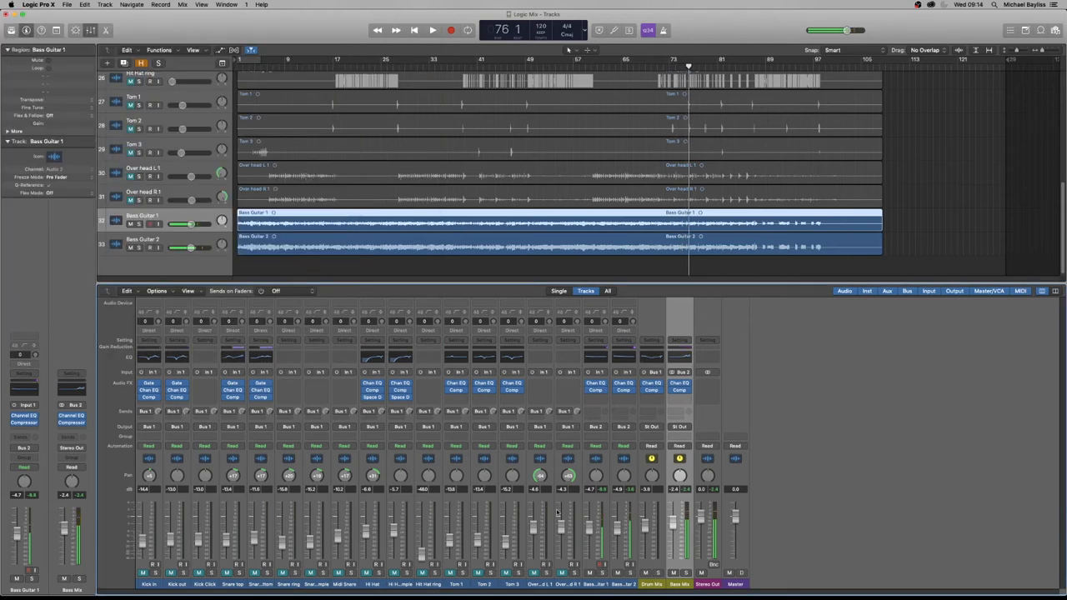
scroll("up", 3)
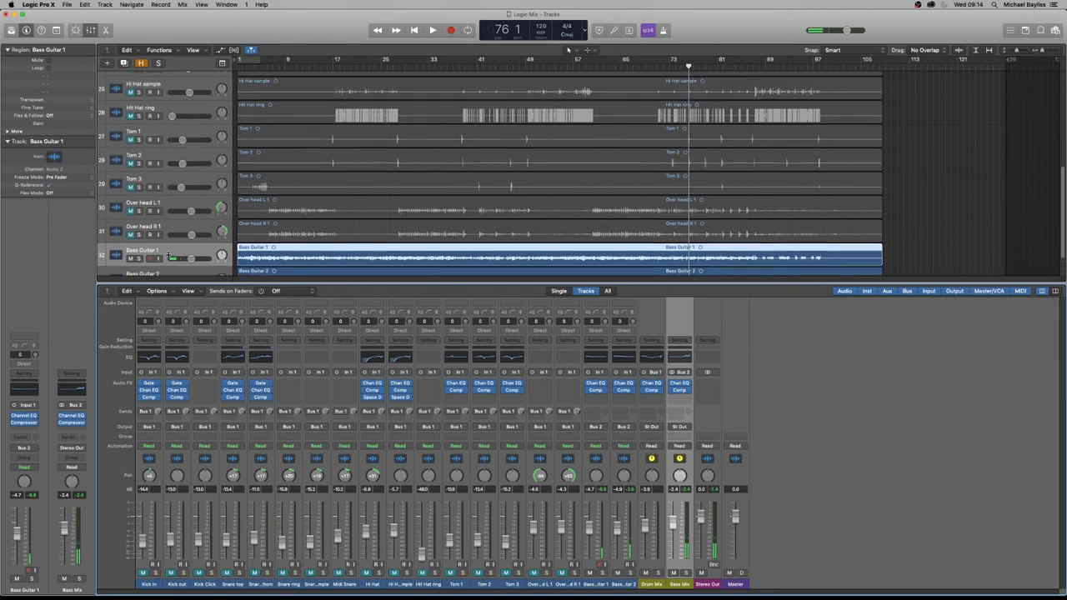
scroll("up", 3)
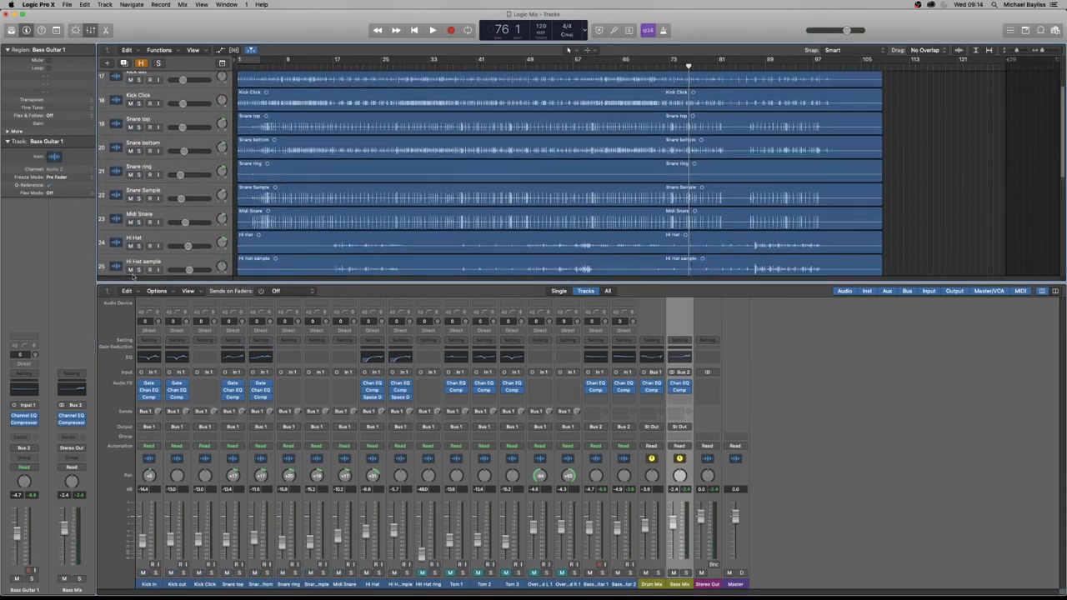
scroll("down", 3)
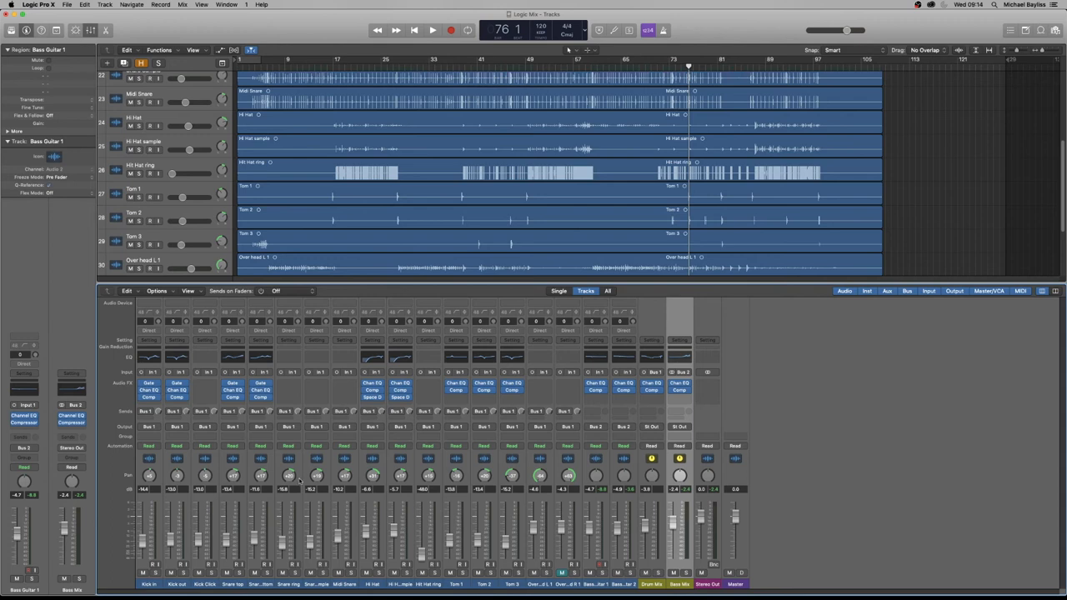
left_click(432, 30)
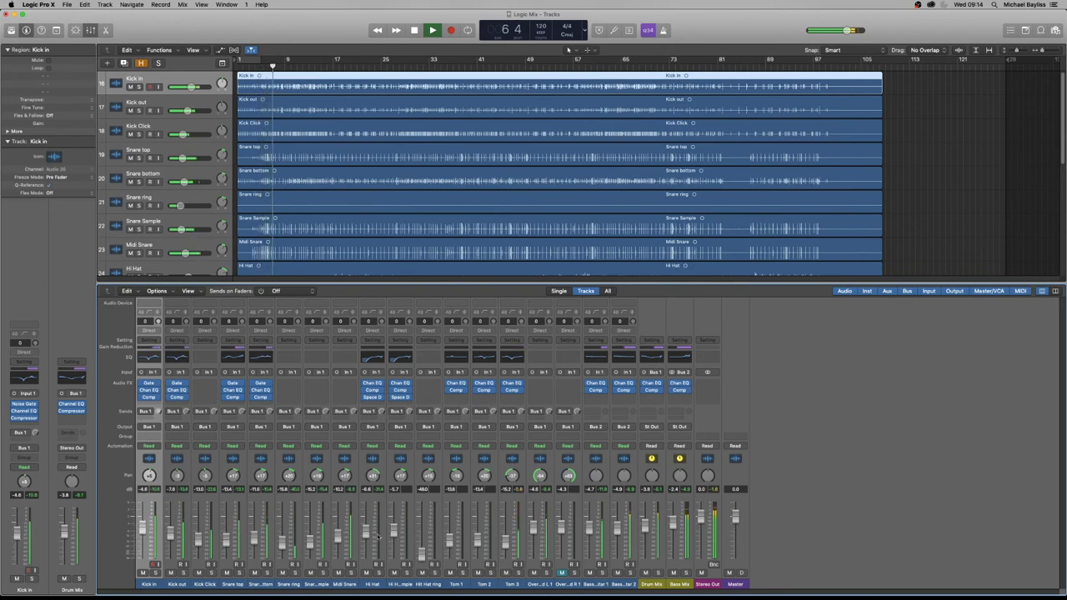
left_click(432, 30)
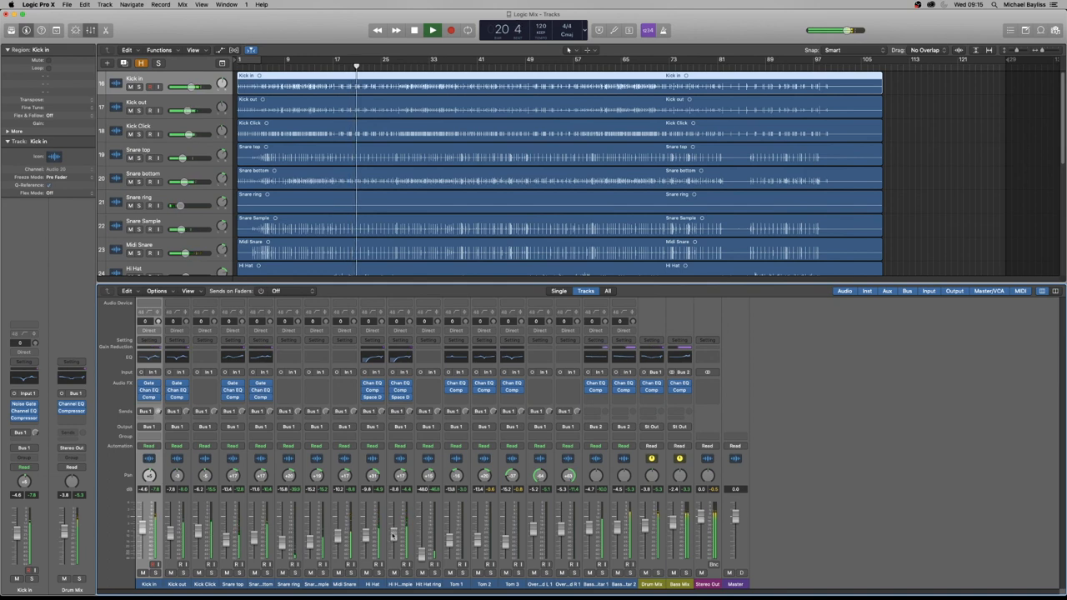
left_click(432, 30)
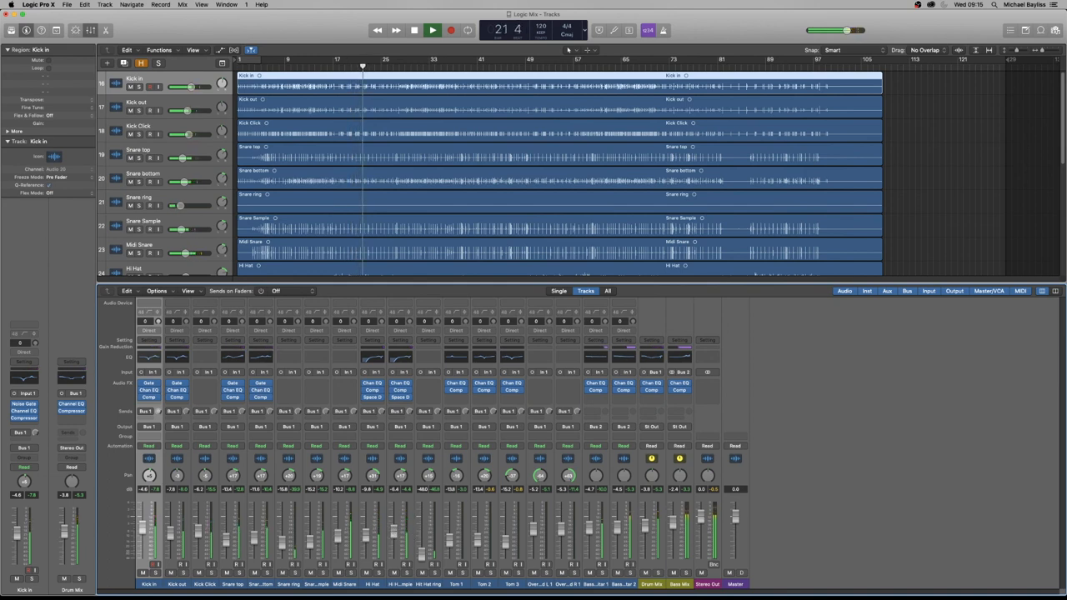
left_click(431, 30)
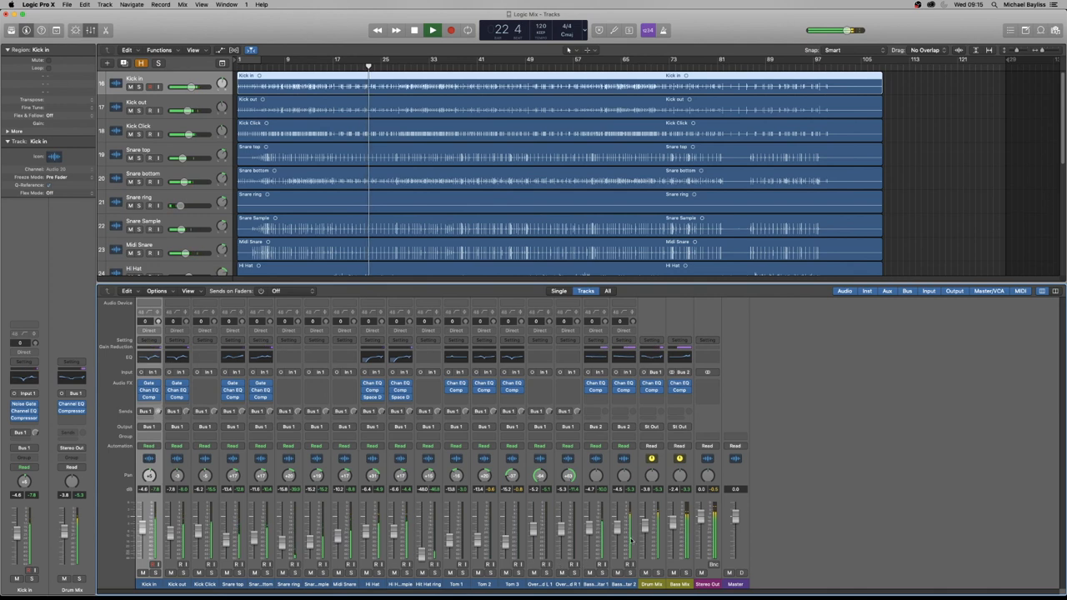